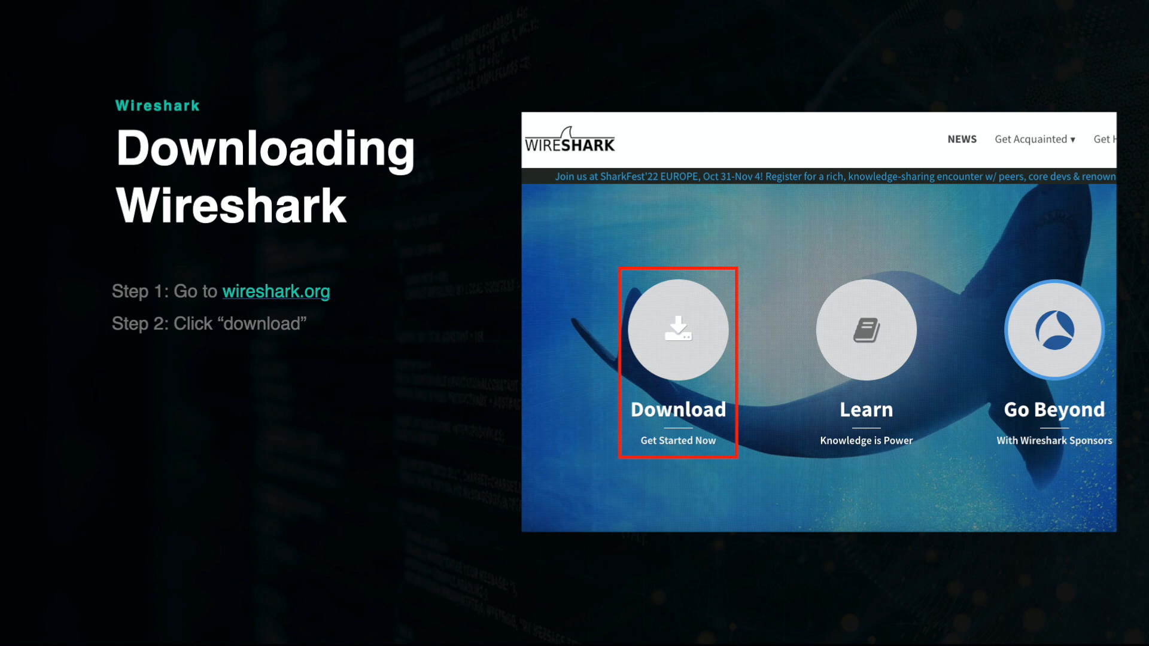
Advance to the 'How To Use Wireshark' slide on running it as administrator.
click(677, 331)
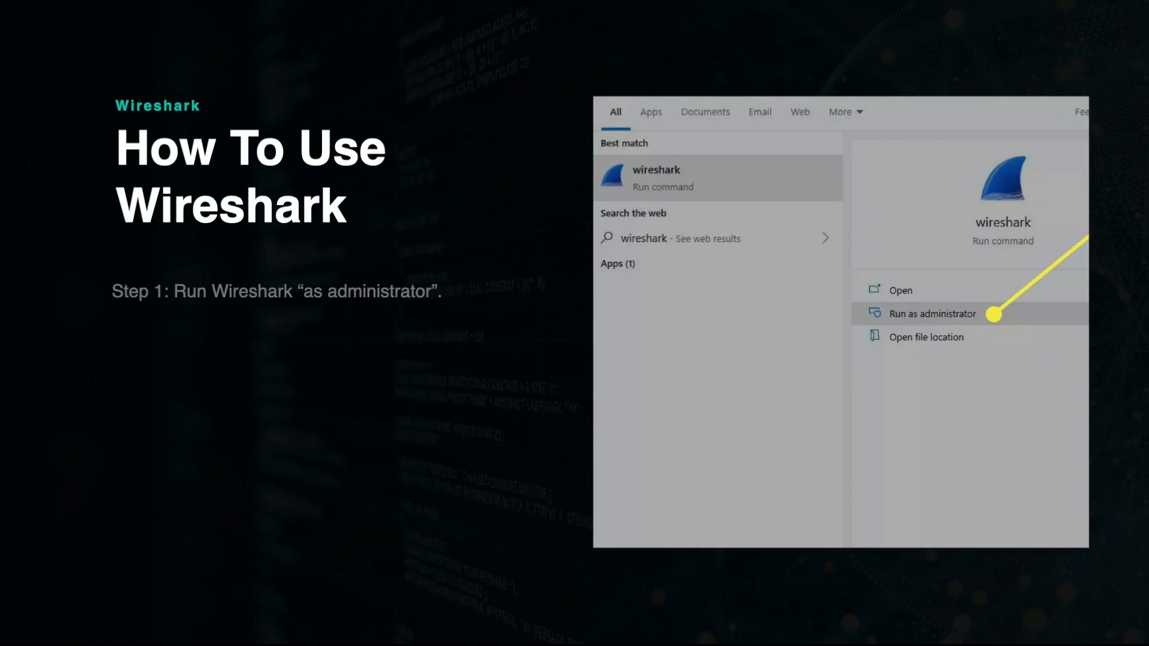
Advance to steps two and three: the main screen and the blue fin capture button.
click(932, 314)
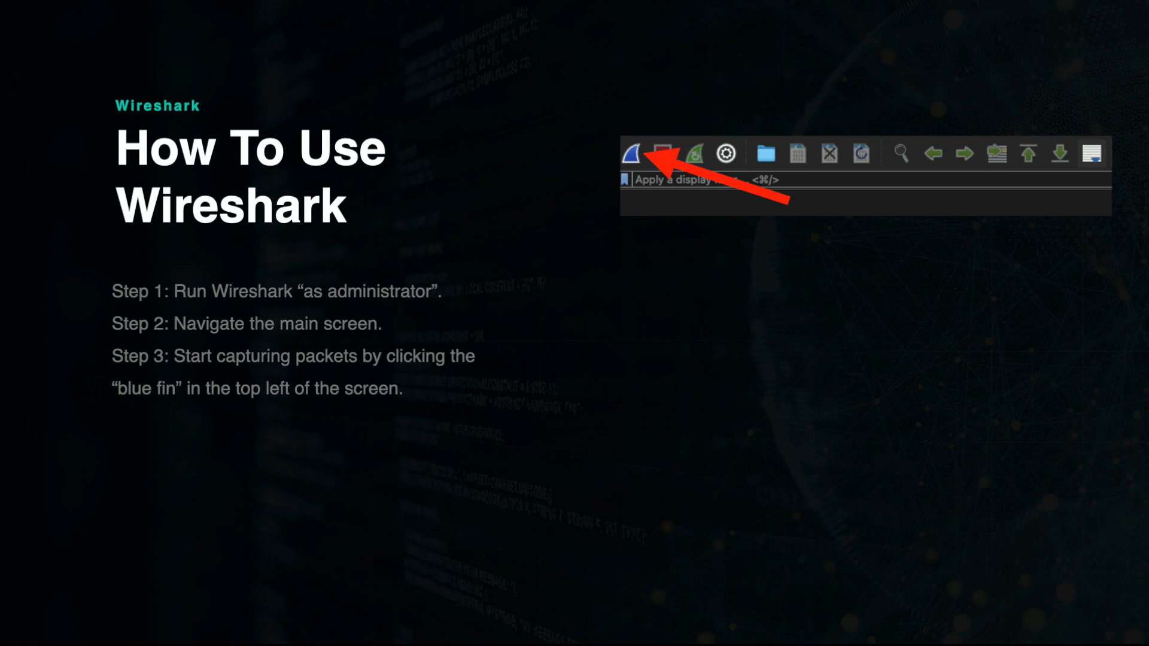
Advance to step four, examining the packet list view with a live capture screenshot.
click(634, 153)
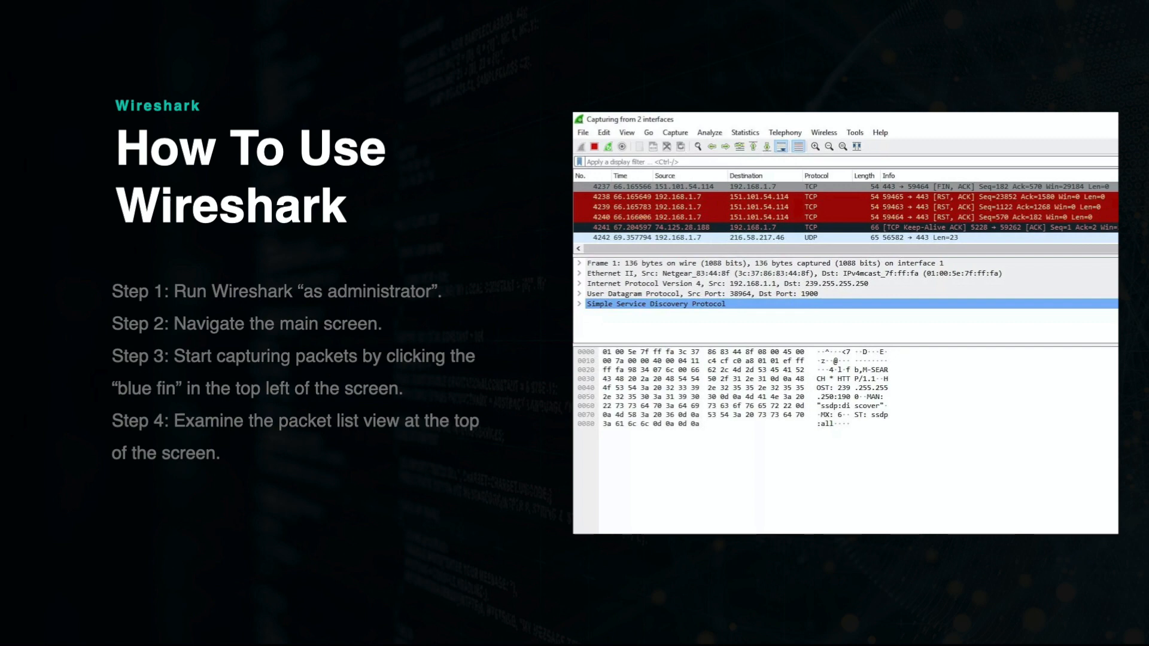
Advance to the 'Using Wireshark Filters' slide listing the filter bar, bookmarks and coloring rules.
click(627, 131)
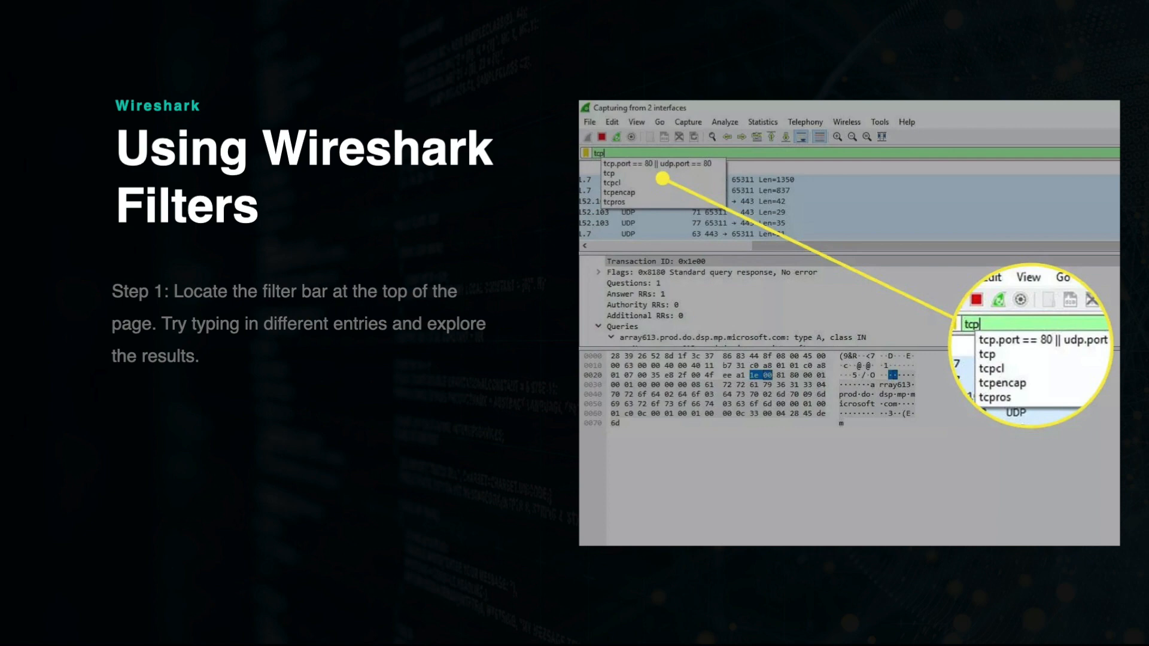
click(587, 153)
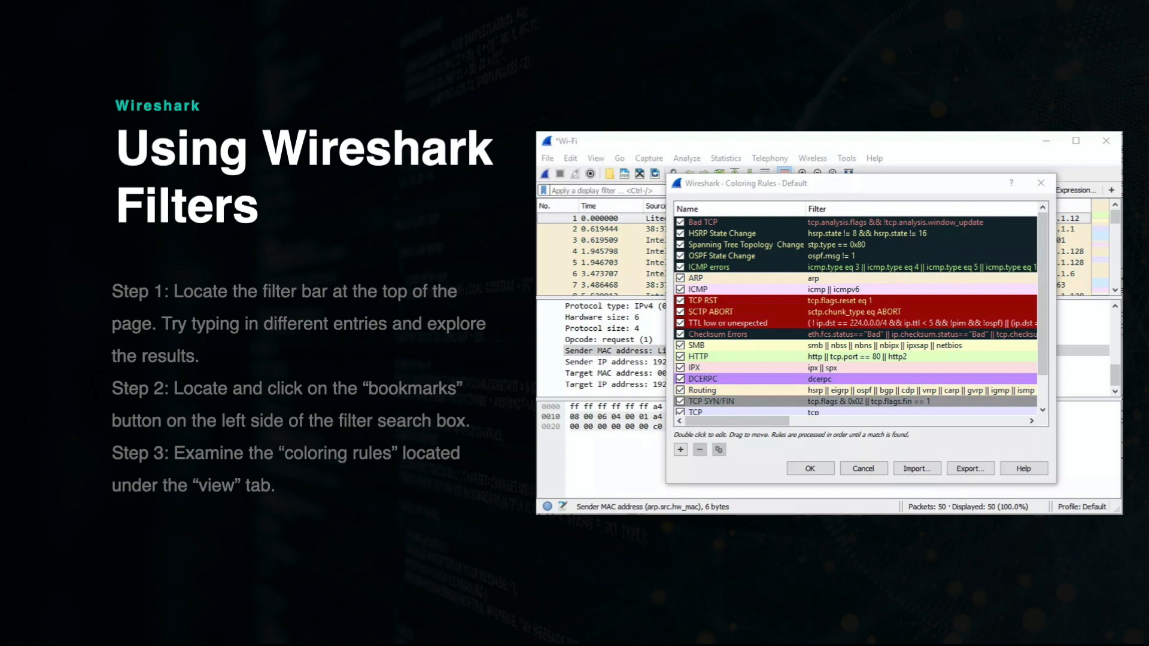
Advance the 'Using Wireshark Statistics' slides to step two, the Protocol Hierarchy breakdown.
click(697, 132)
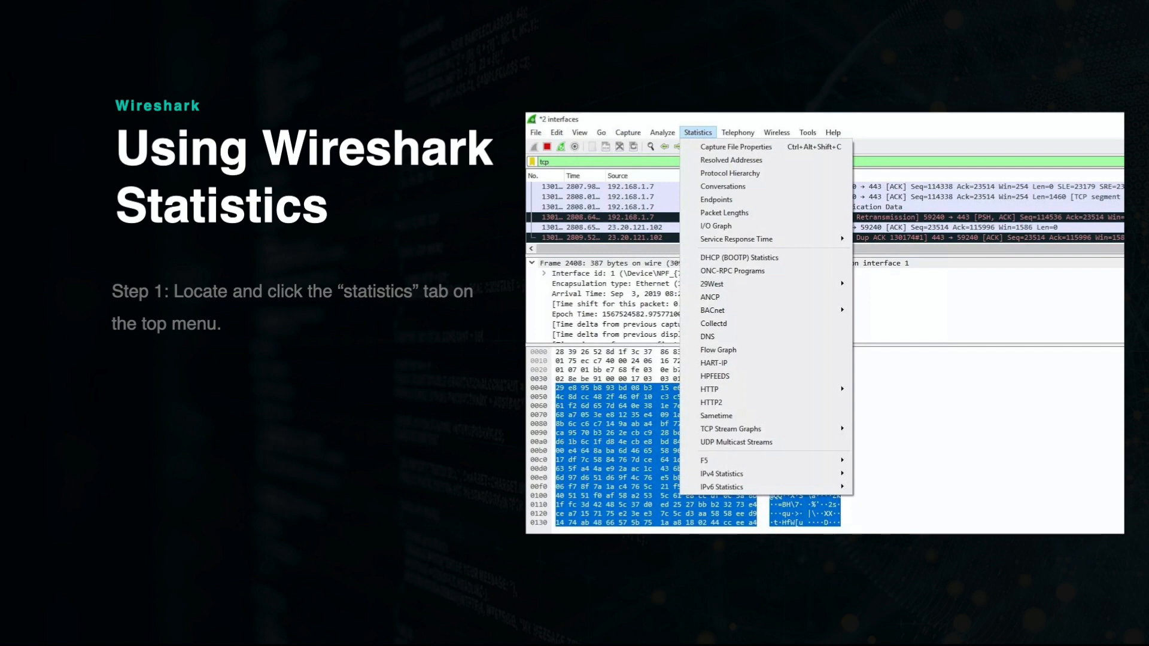
click(730, 174)
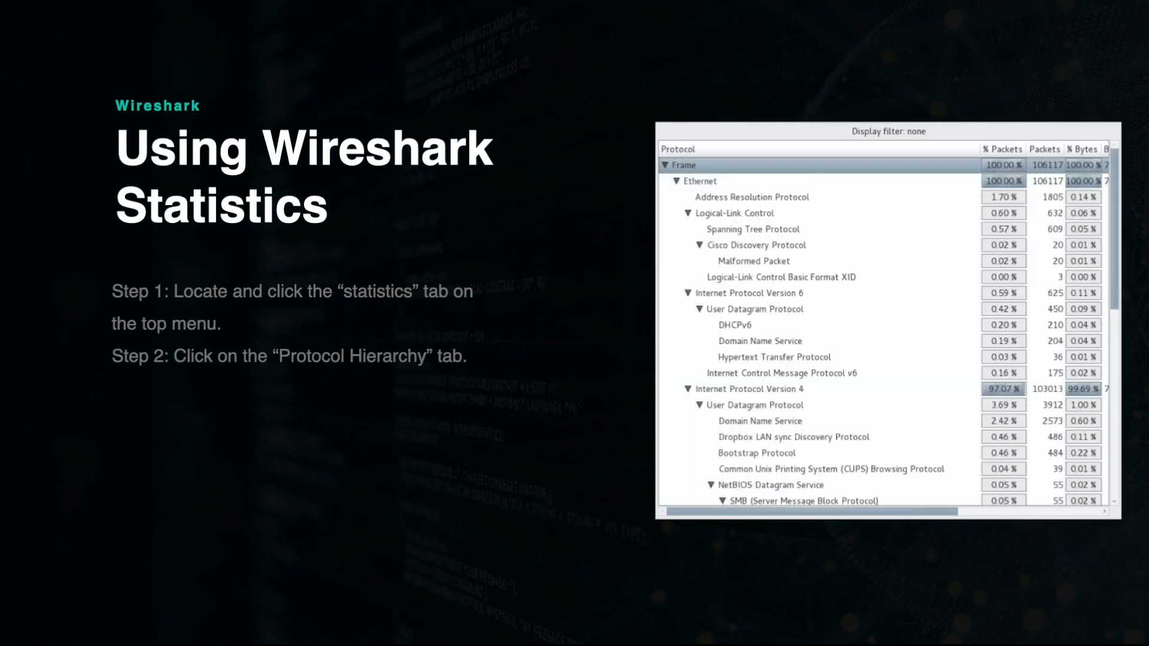